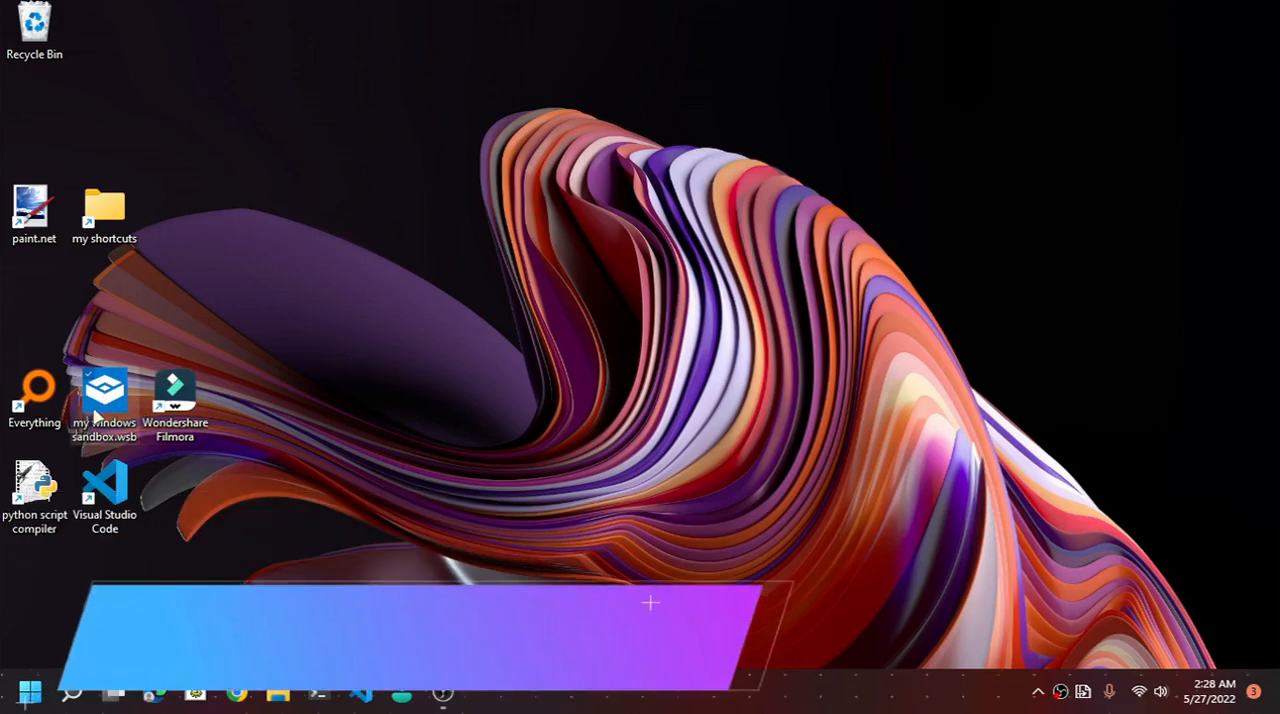
mouse_move(104, 395)
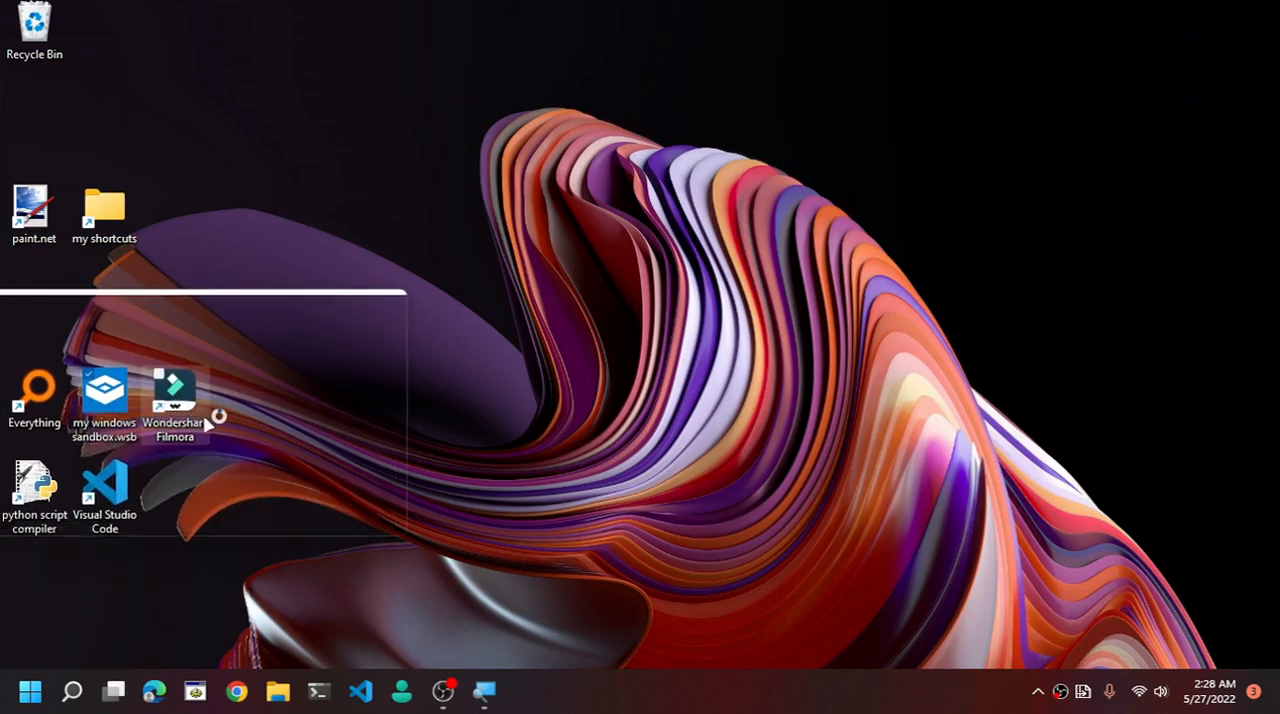
- Launch my windows sandbox.wsb, open its empty windows_sandbox folder, and run C:\ on the host
double_click(104, 390)
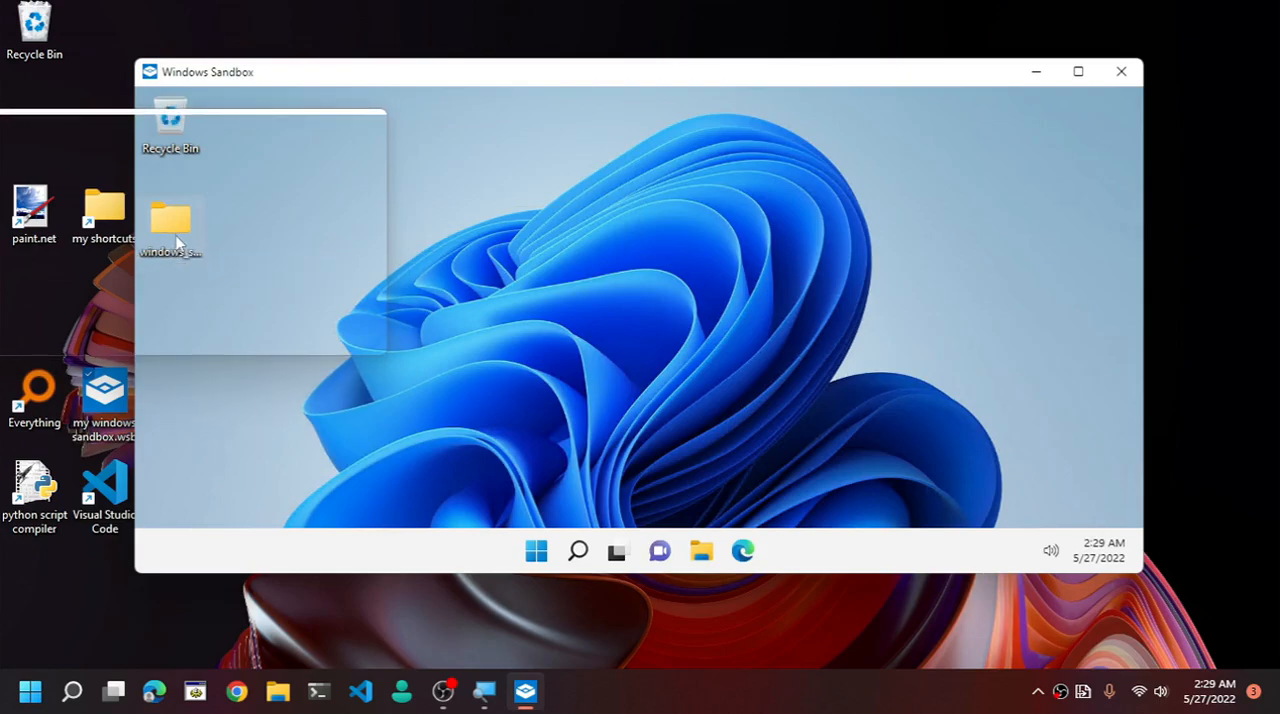
double_click(170, 220)
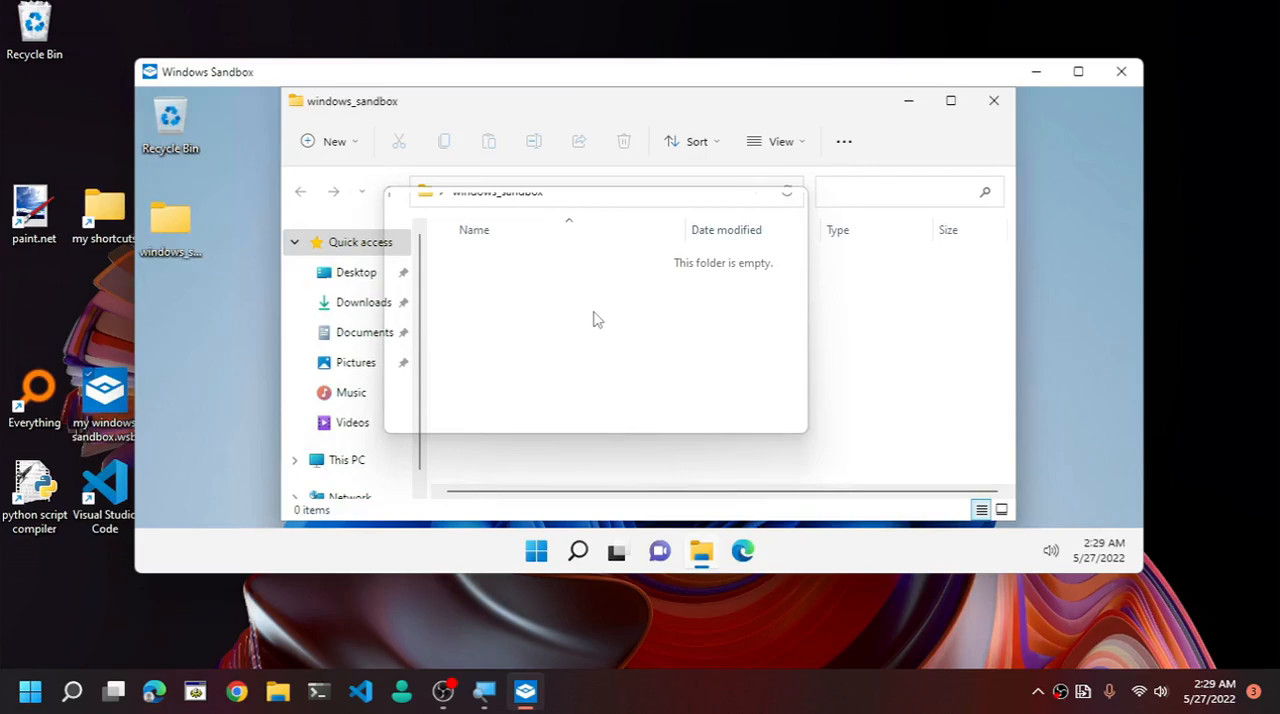
key("Win+r")
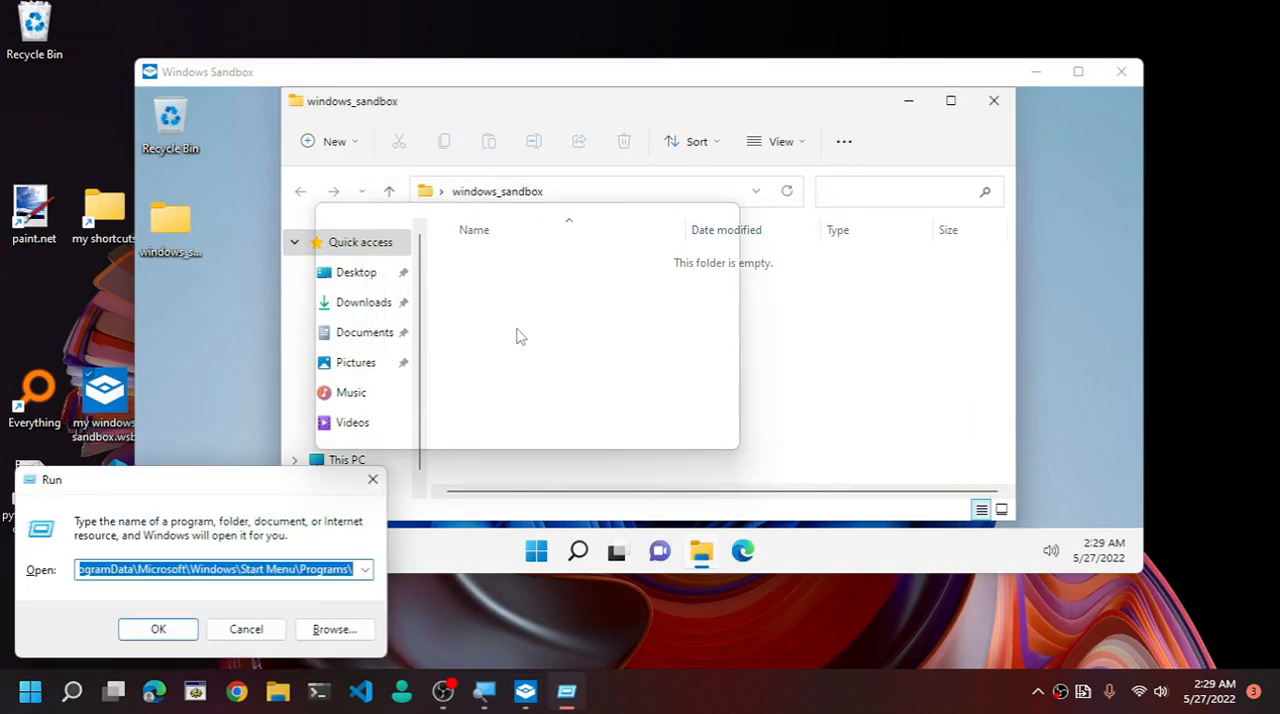
type("\\")
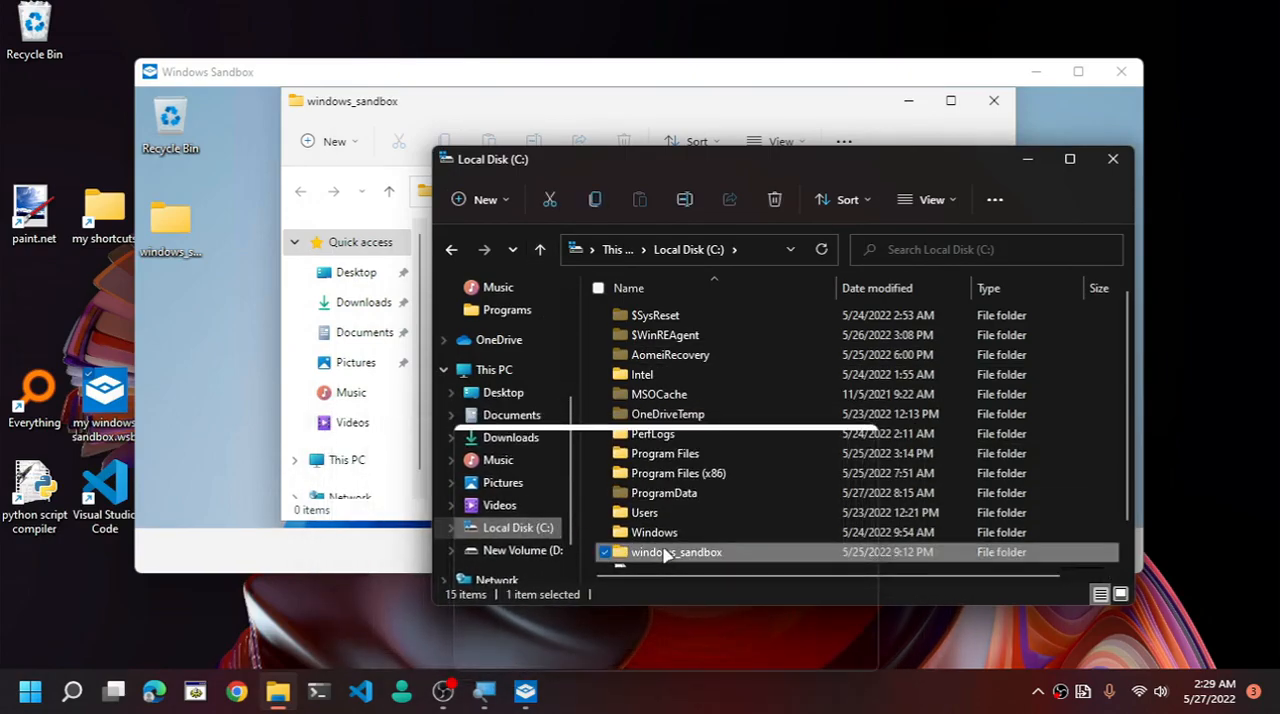
- Open C:\windows_sandbox on the host, then close the sandbox and confirm discarding it
left_click(1112, 159)
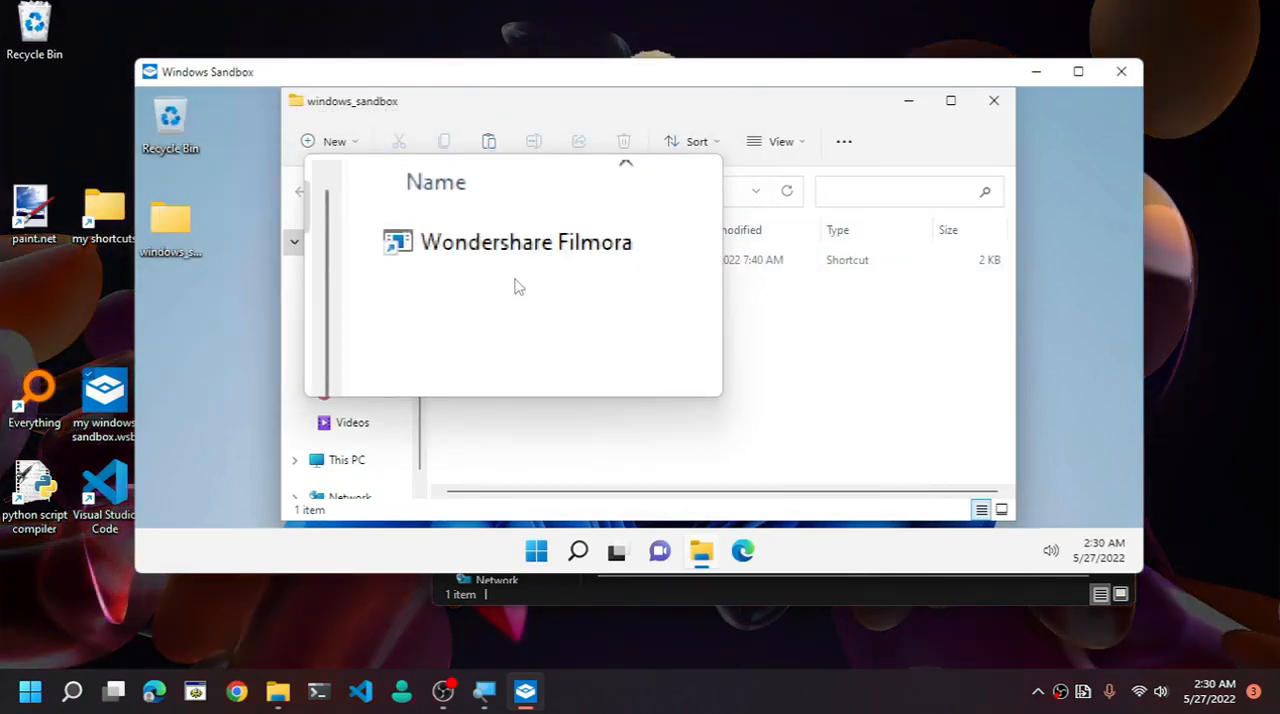
left_click(1121, 71)
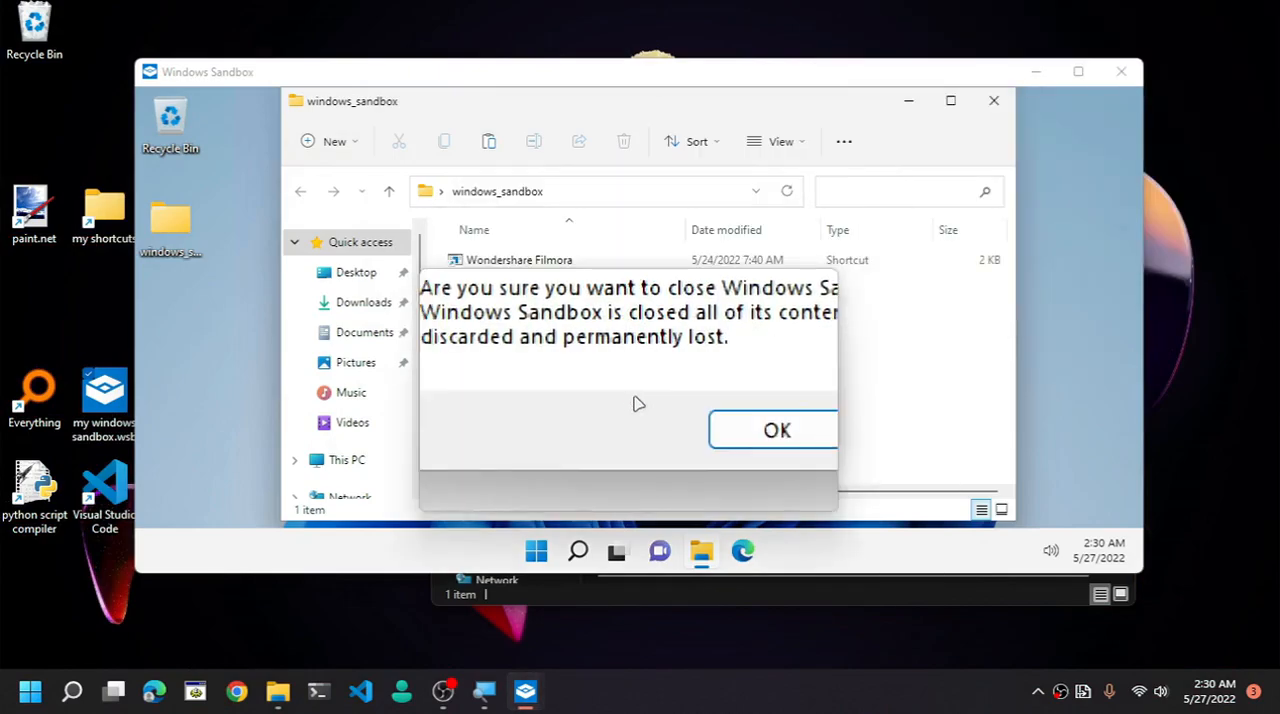
left_click(777, 430)
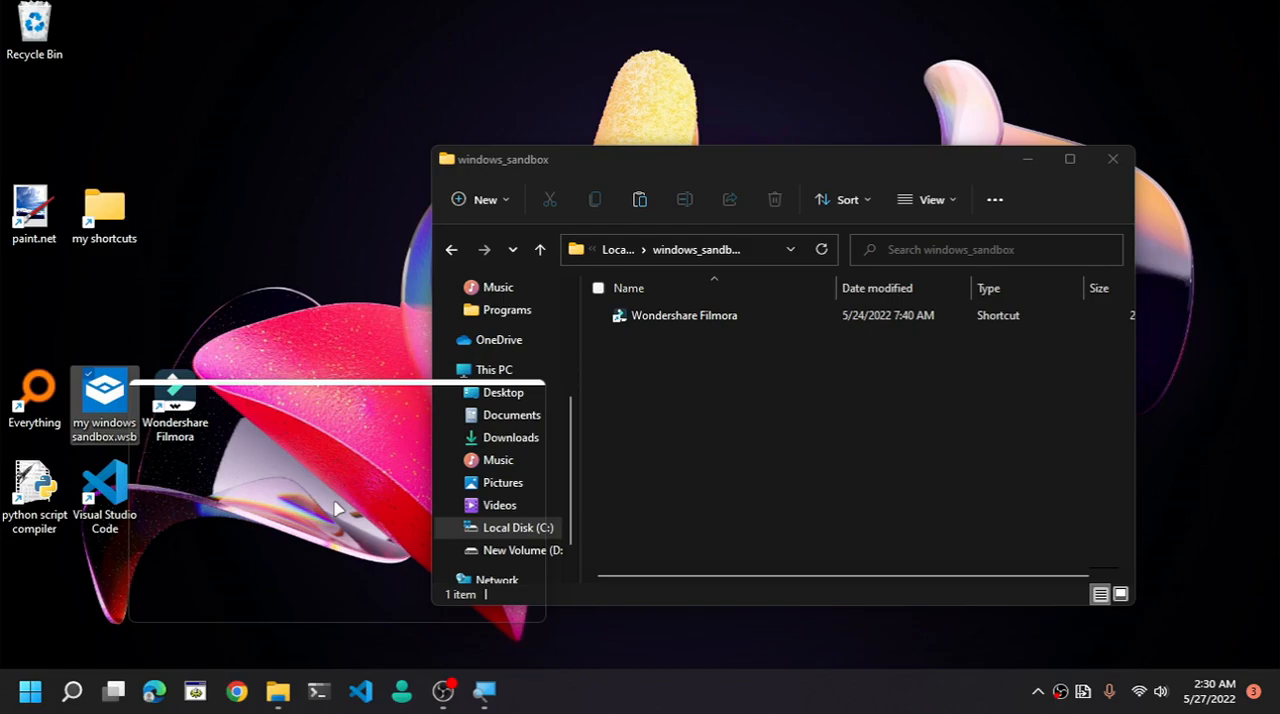
- Open Turn Windows features on or off and scroll through the optional features list
left_click(29, 691)
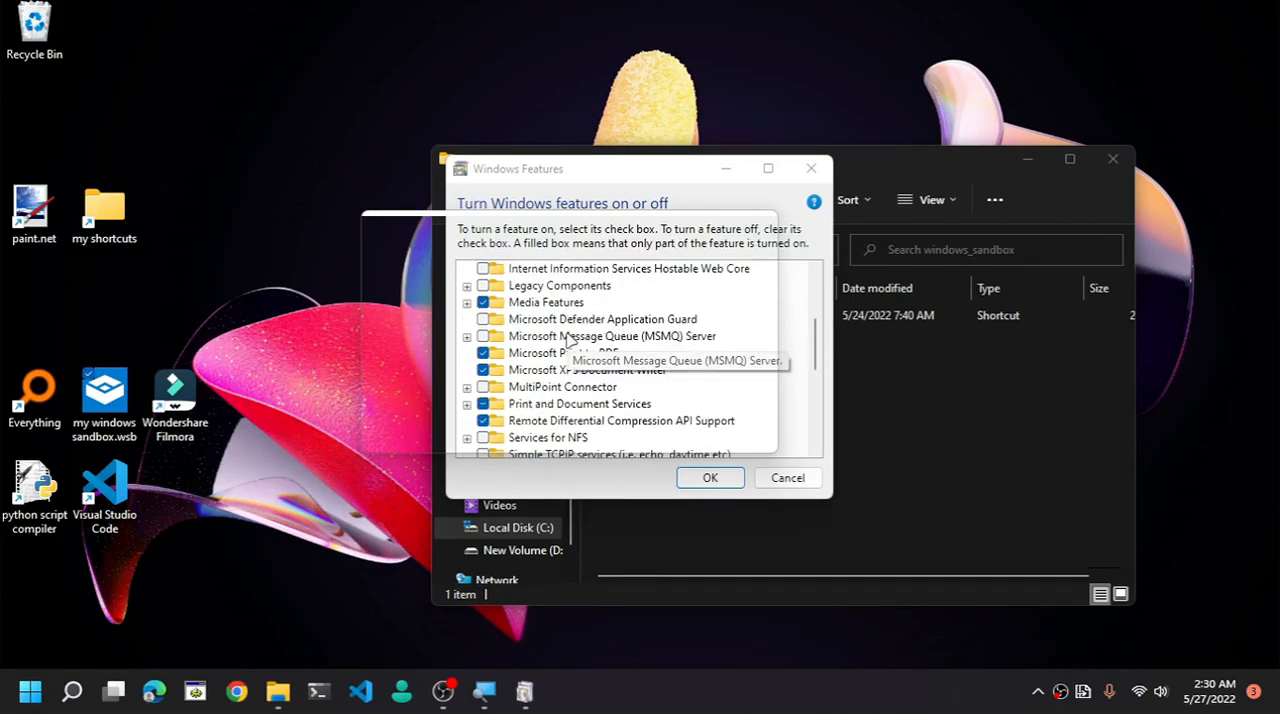
scroll("down", 3)
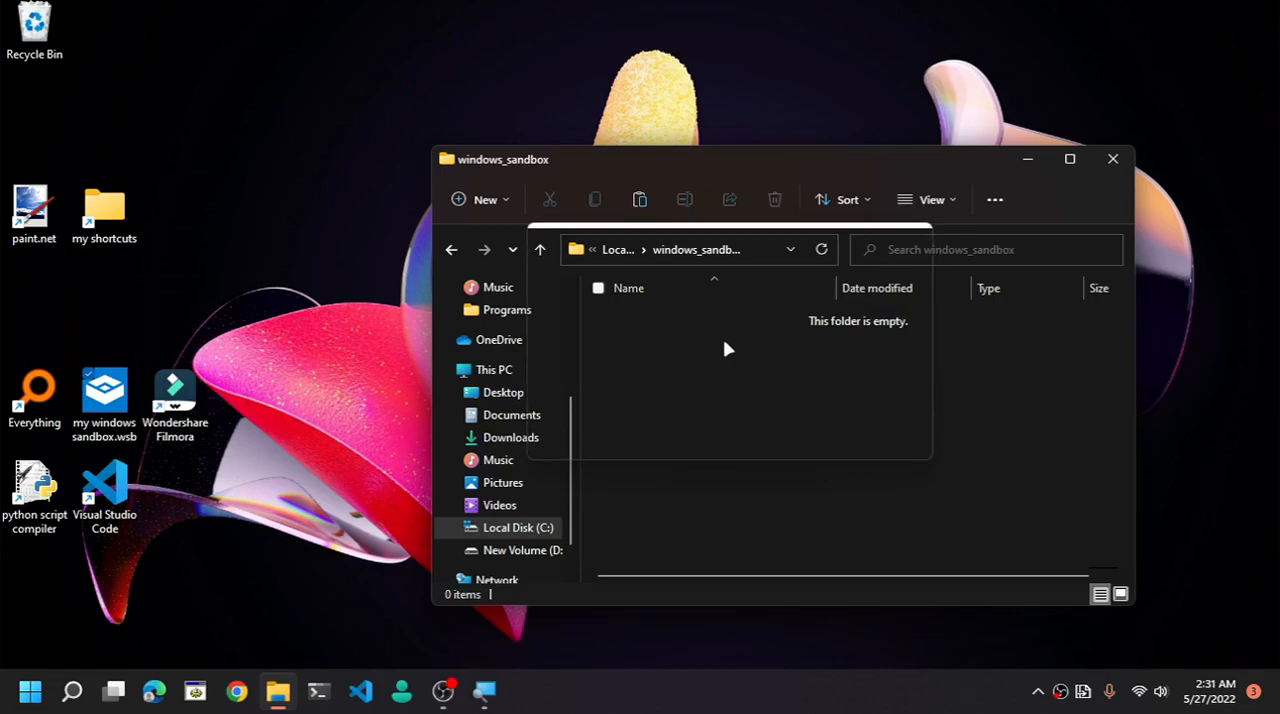
- Go up to Local Disk (C:), close File Explorer, and enter notepad in Run
left_click(494, 369)
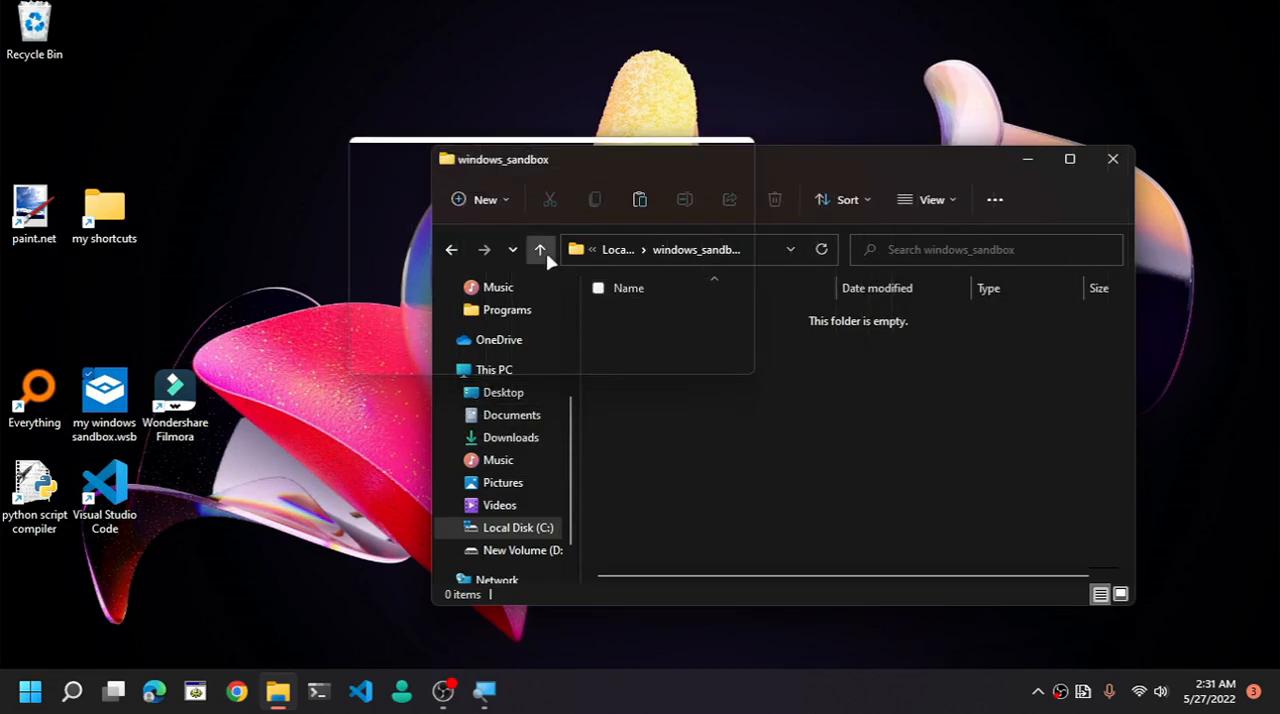
mouse_move(540, 249)
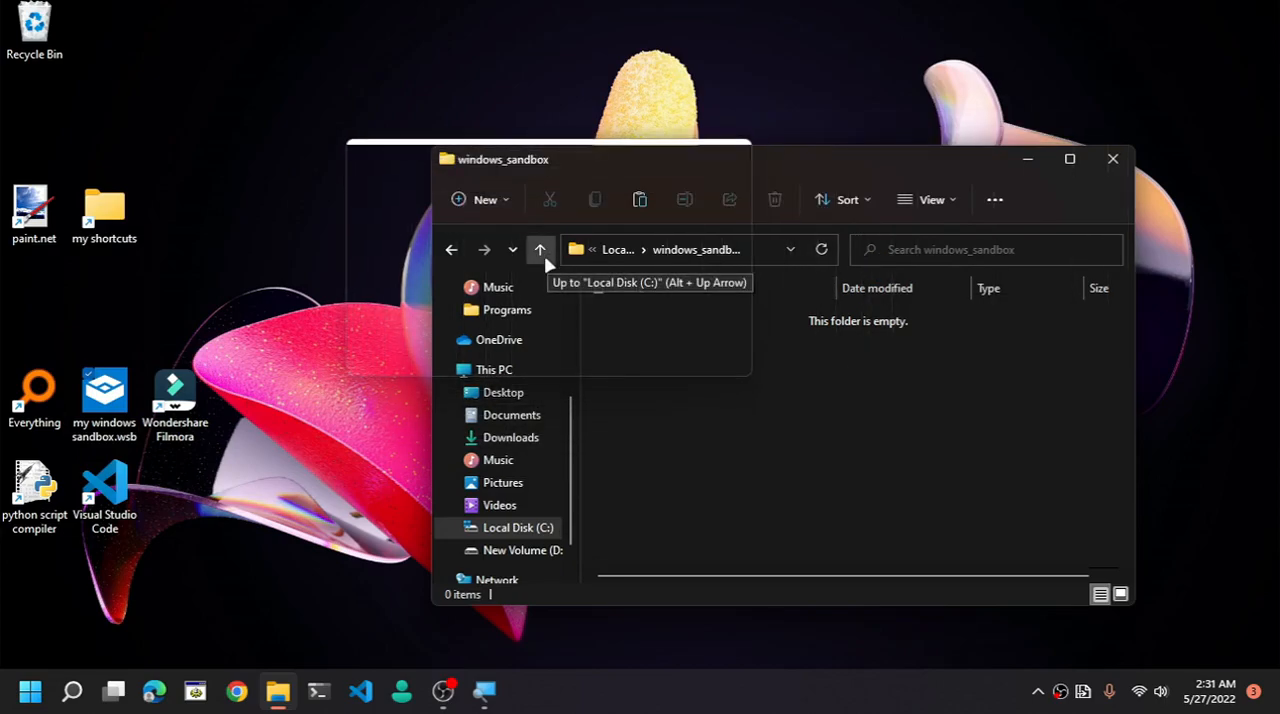
left_click(540, 249)
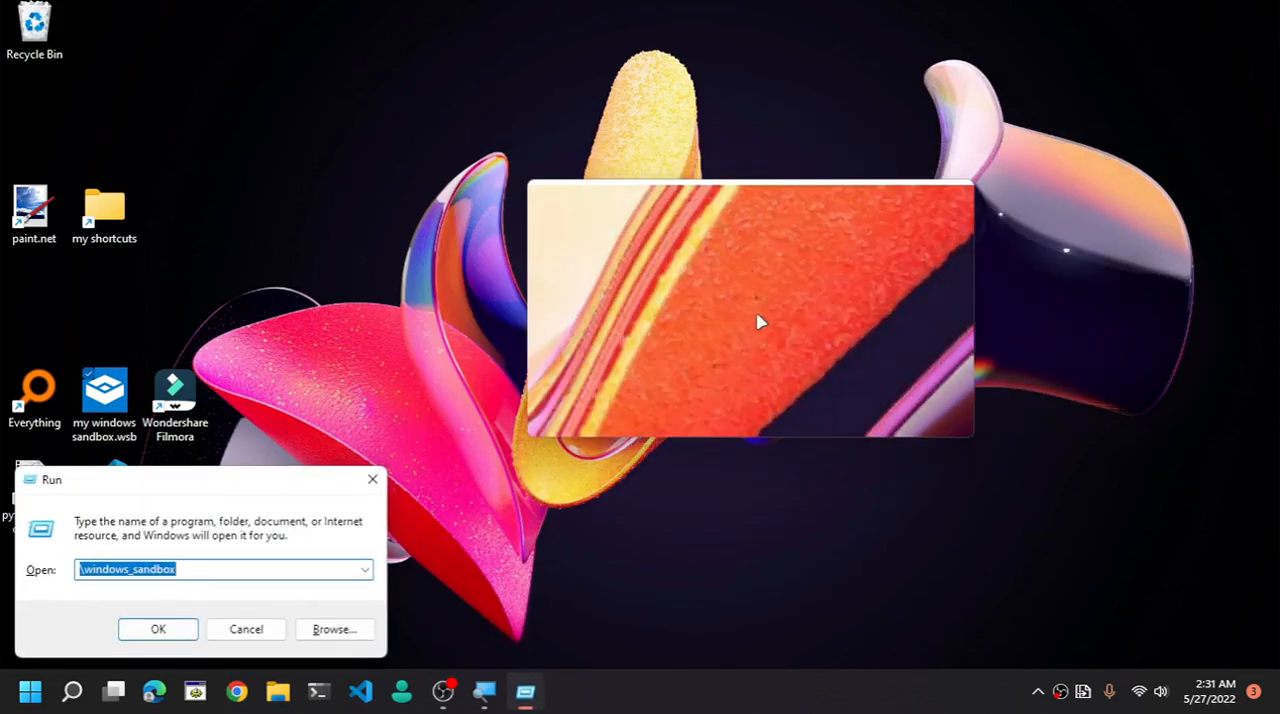
type("bote")
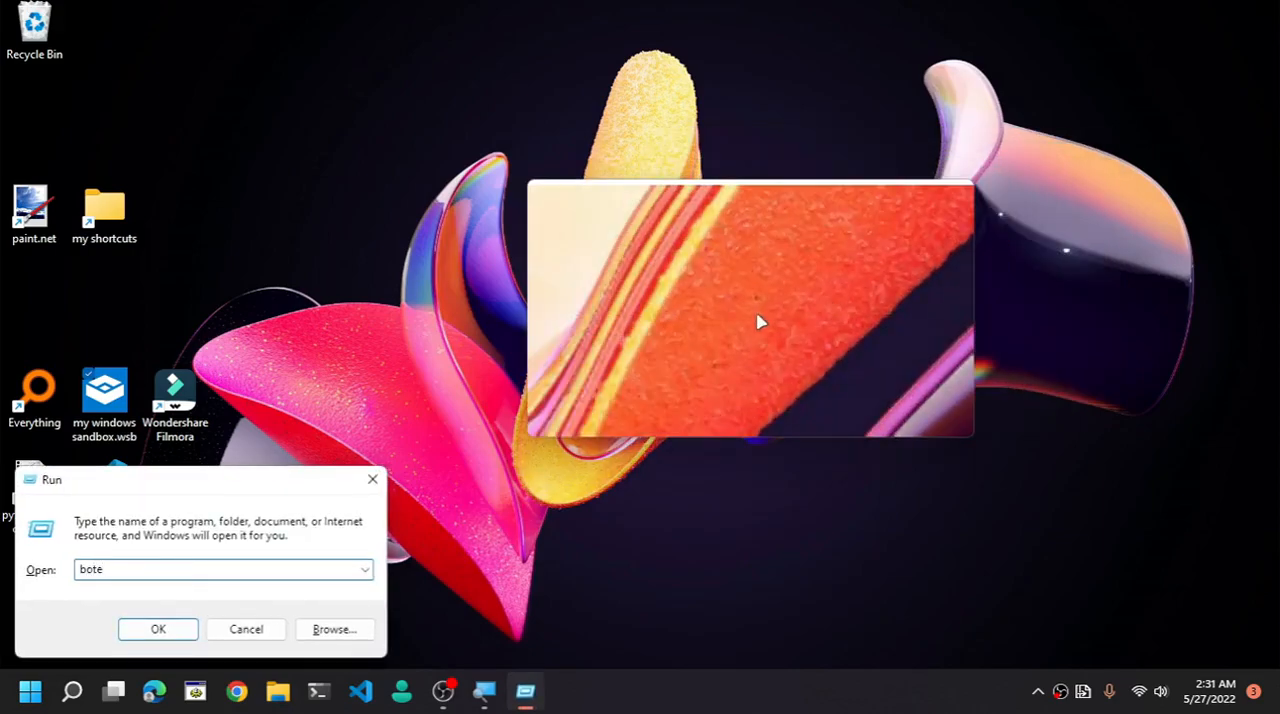
type("notepad")
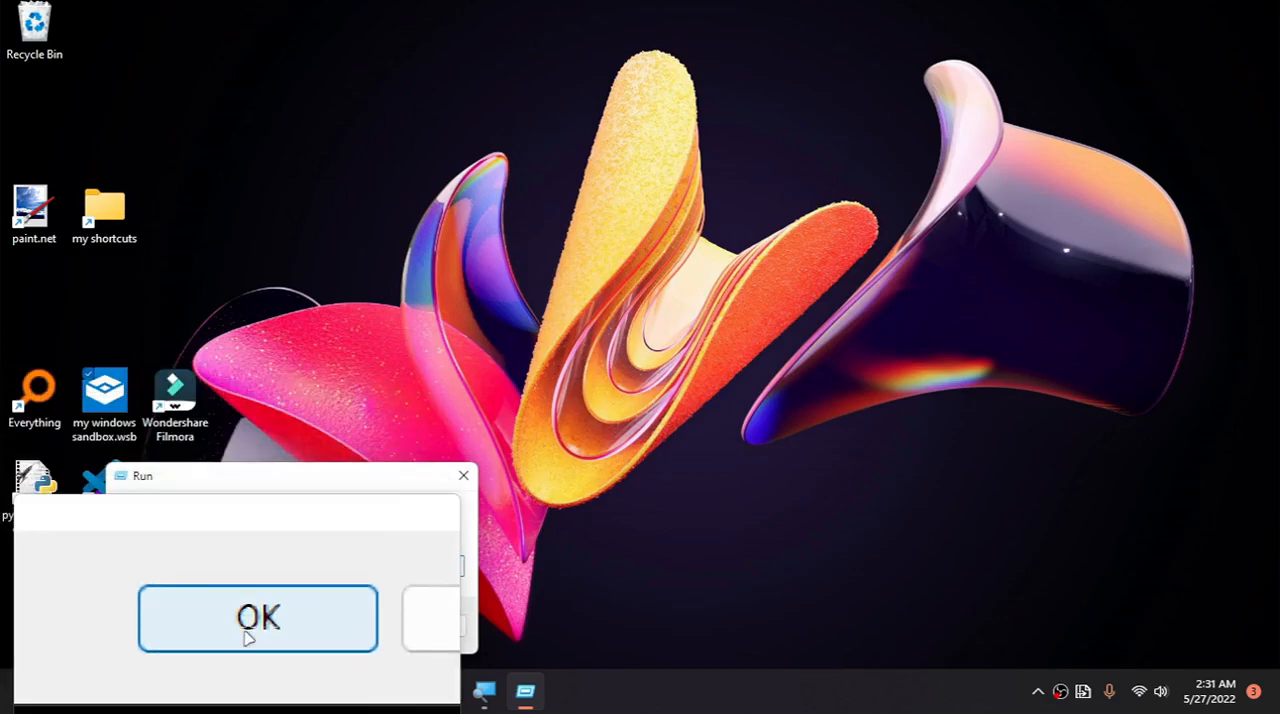
- Review the MappedFolders XML with HostFolder C:\windows_sandbox and ReadOnly true, then close Notepad
left_click(258, 617)
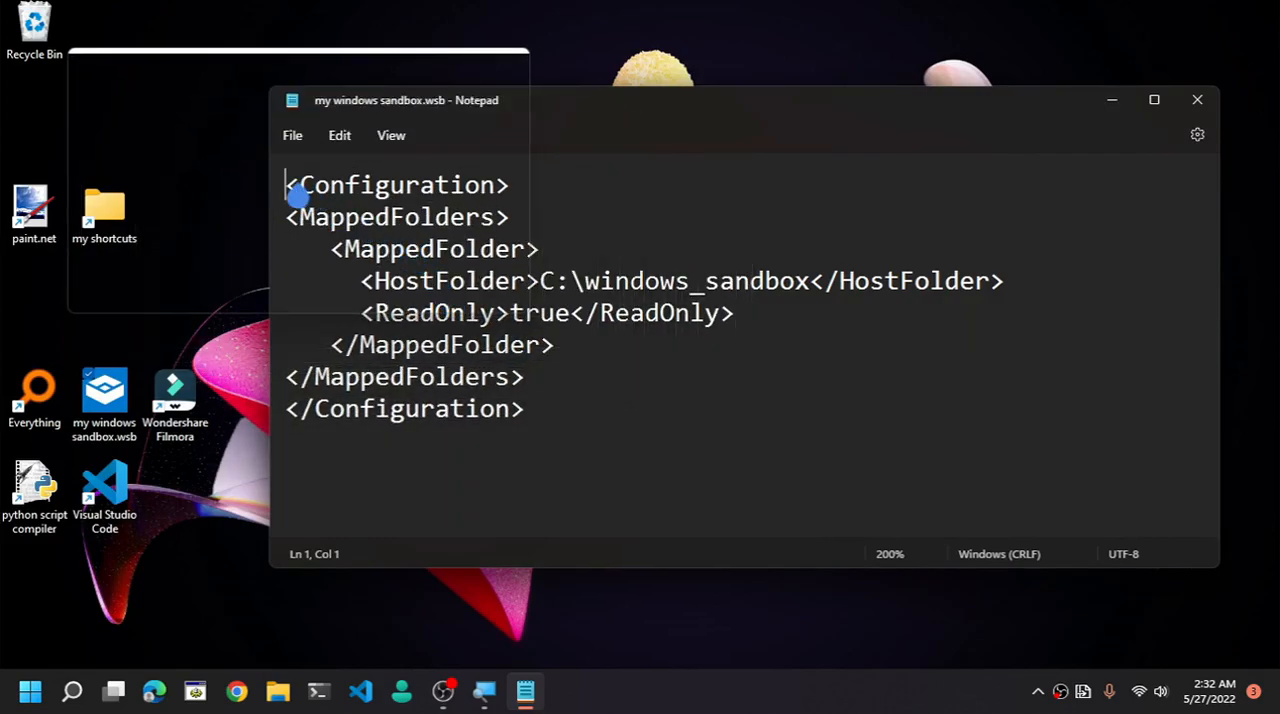
key("ctrl+a")
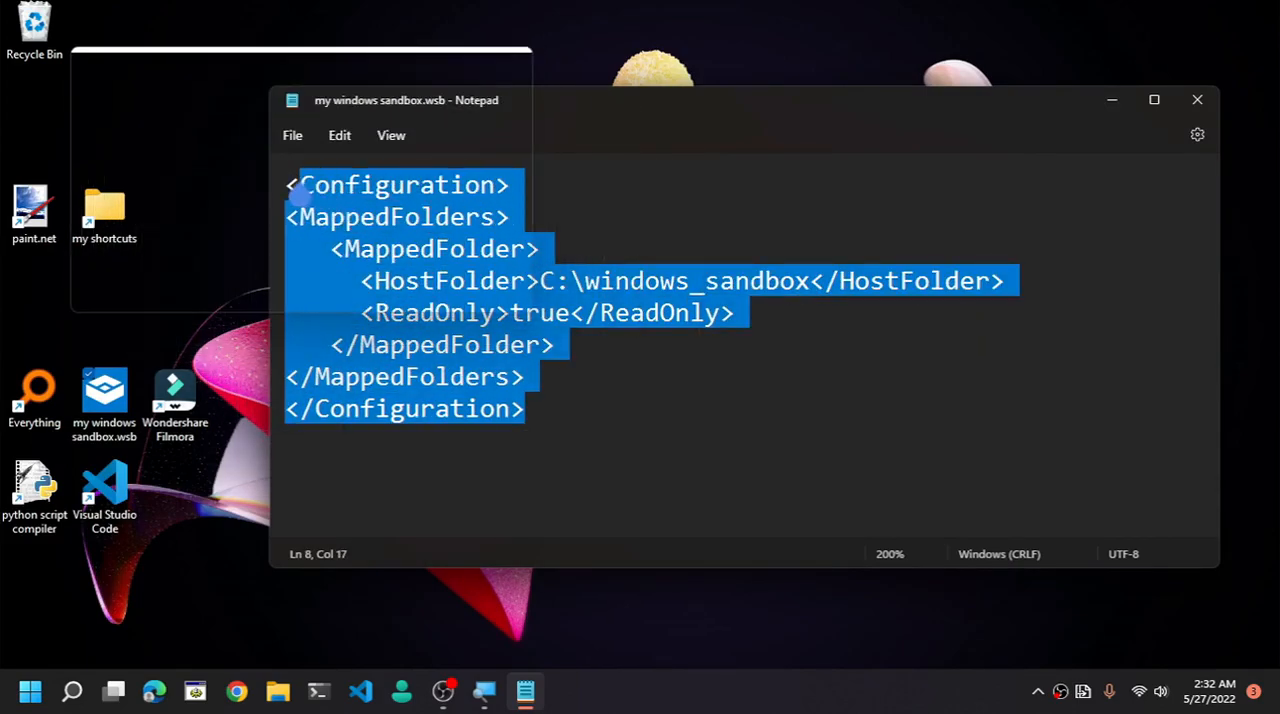
left_click(362, 281)
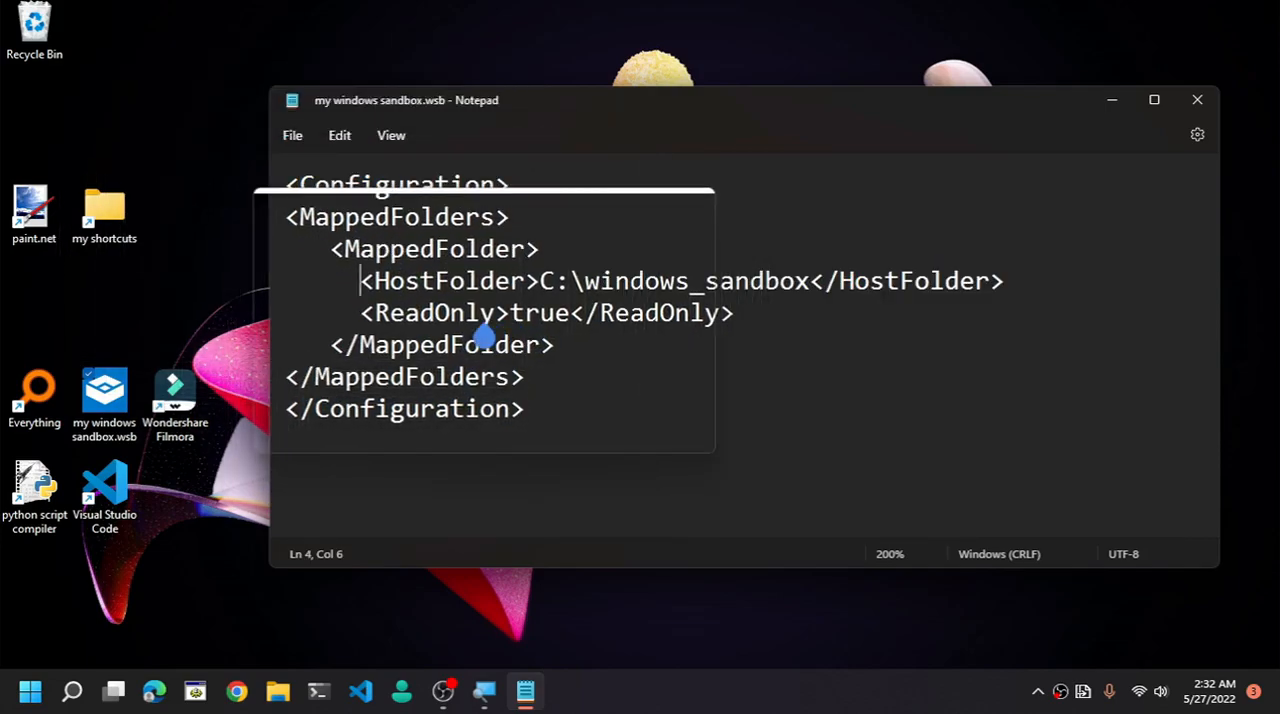
left_click(451, 313)
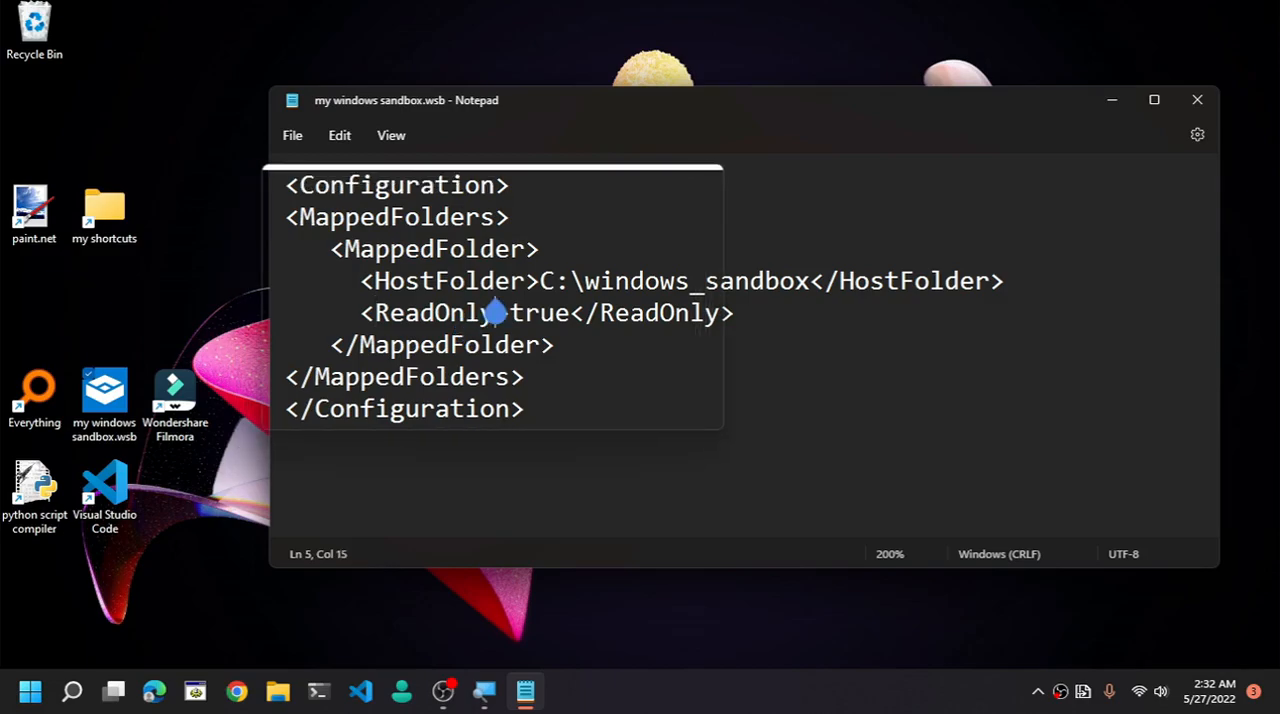
left_click_drag(540, 281, 780, 281)
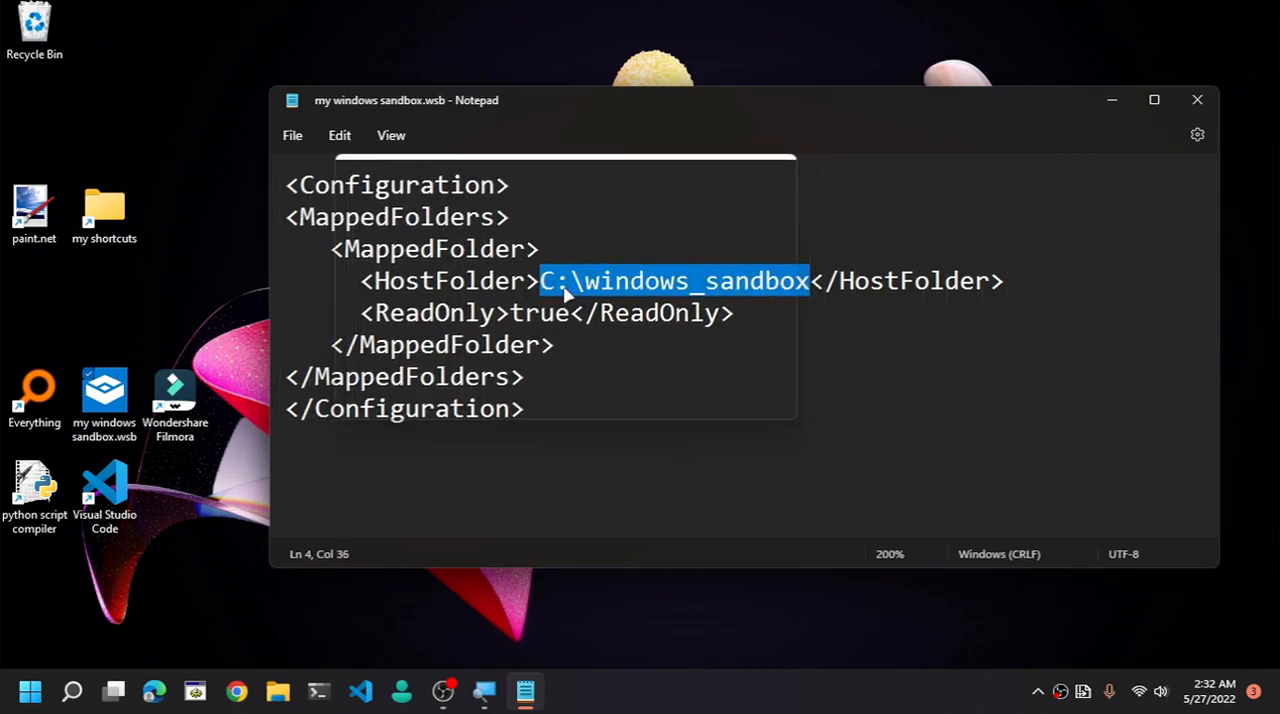
left_click(648, 281)
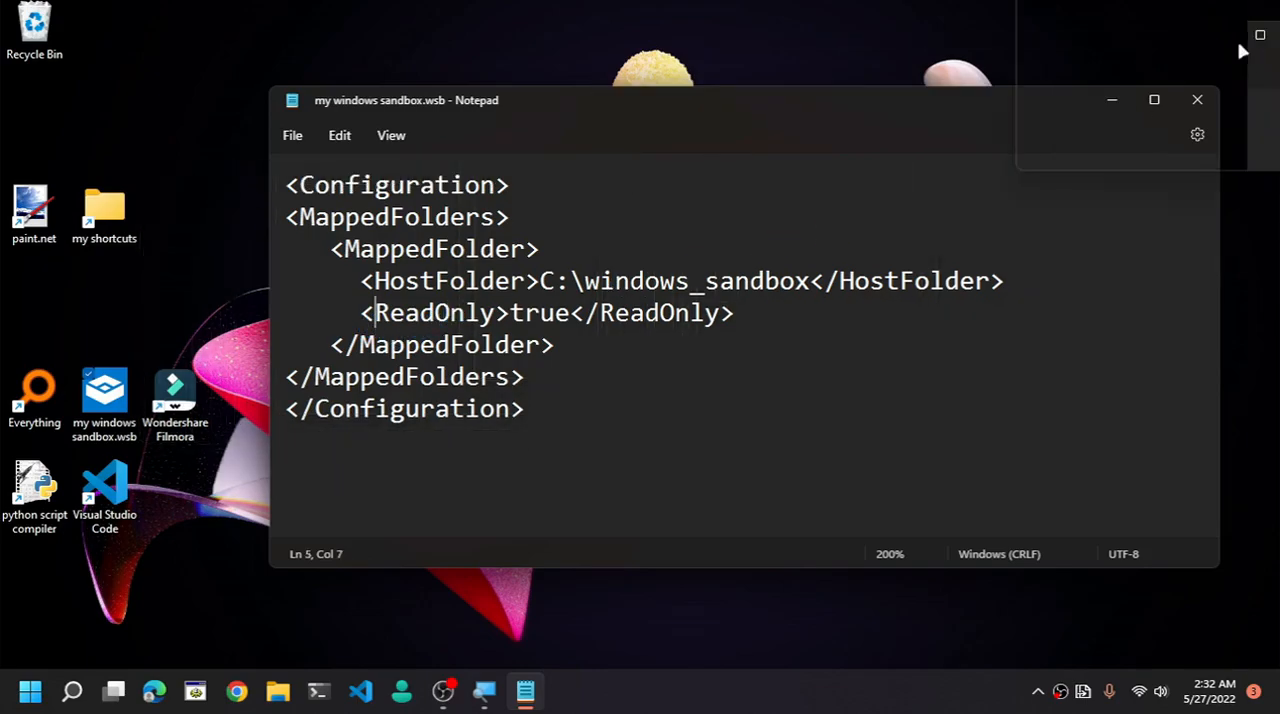
left_click(1197, 99)
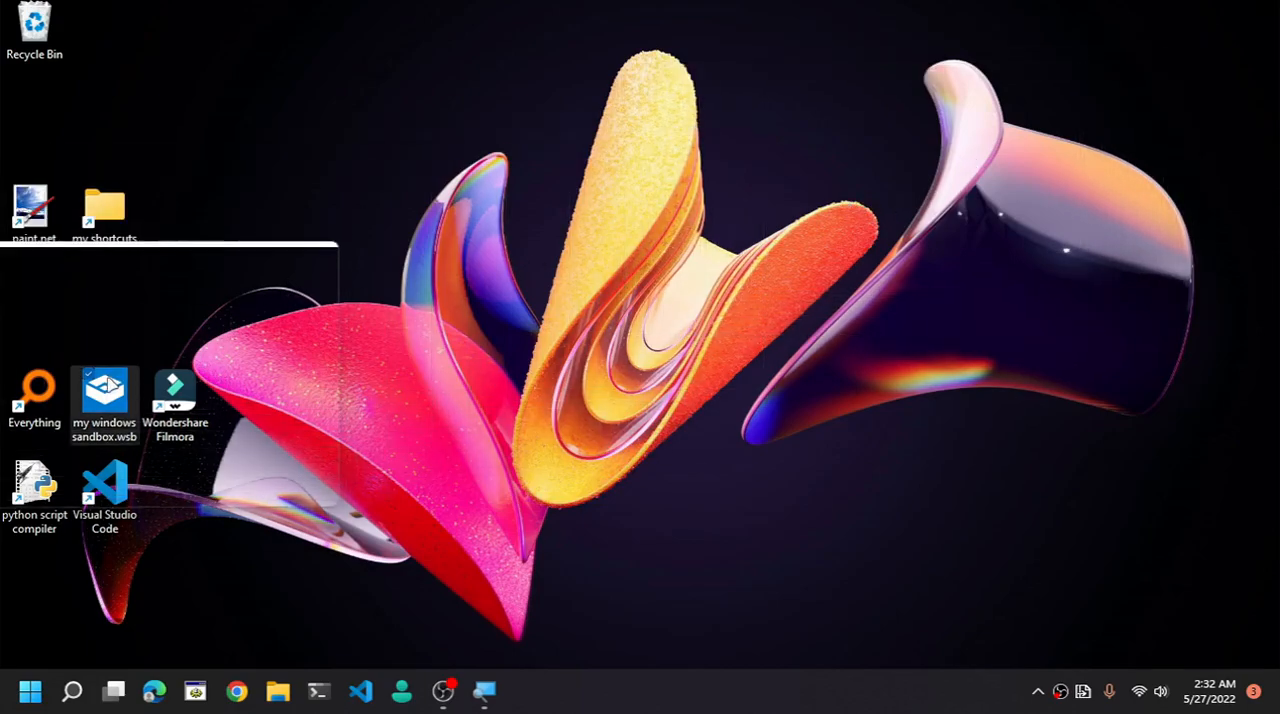
- Save the configuration to the Desktop as winbox.wsb with Save as type All files (*.*)
left_click(30, 691)
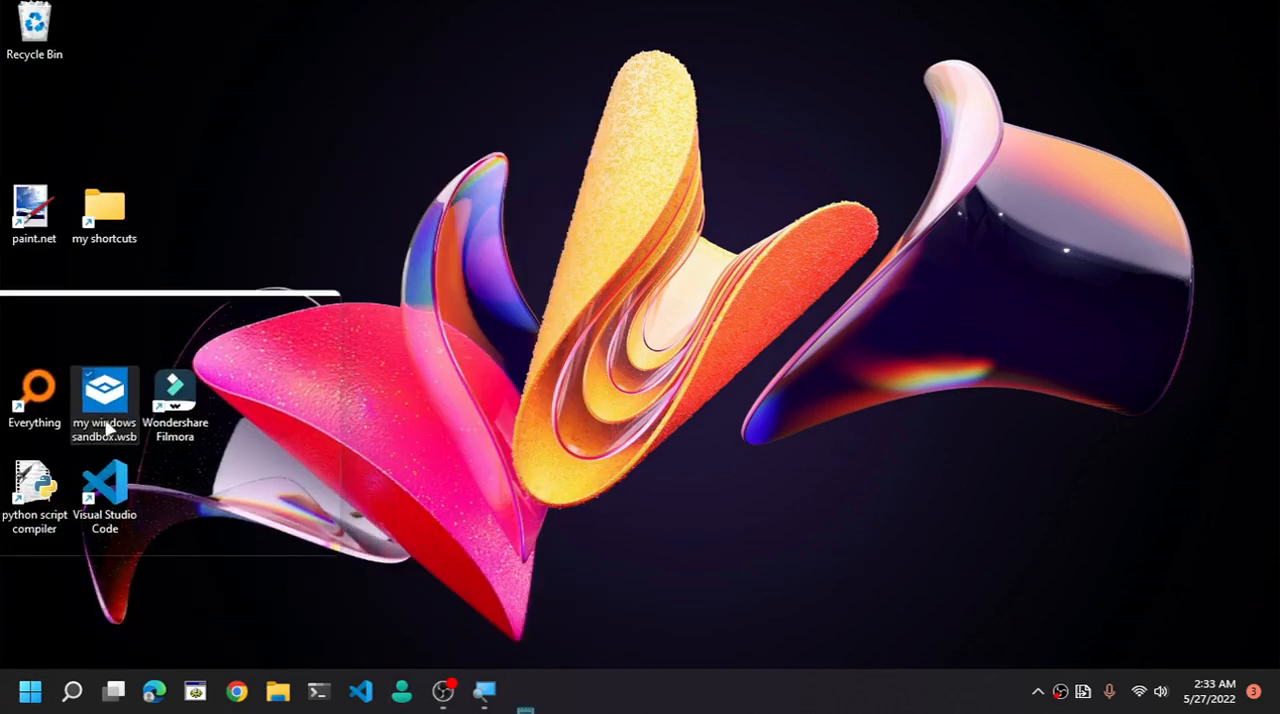
double_click(104, 400)
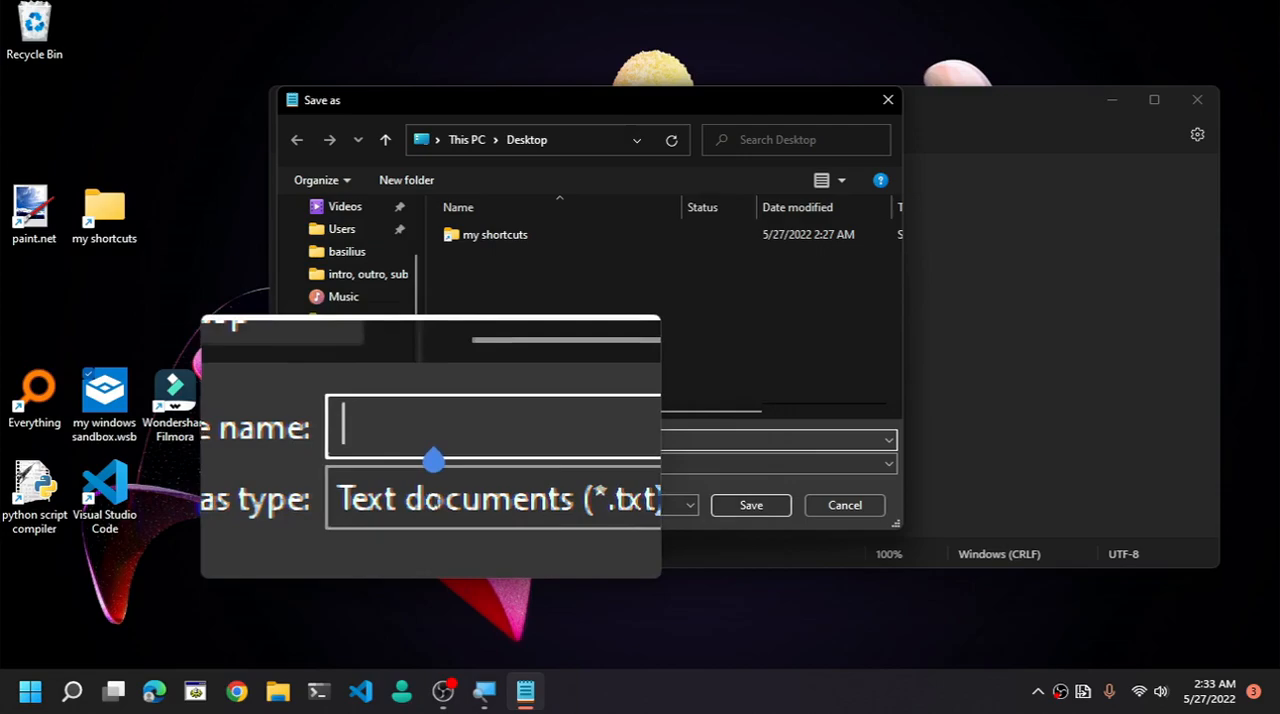
type("winbox.wsb")
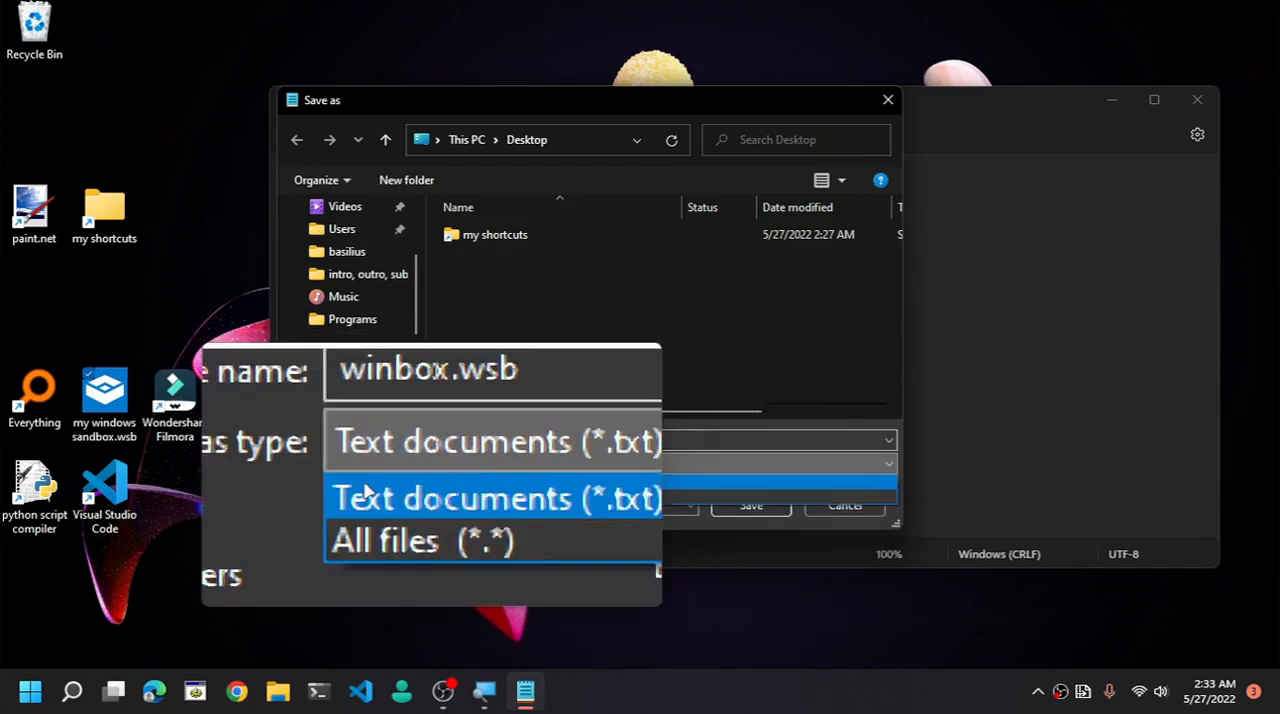
left_click(421, 540)
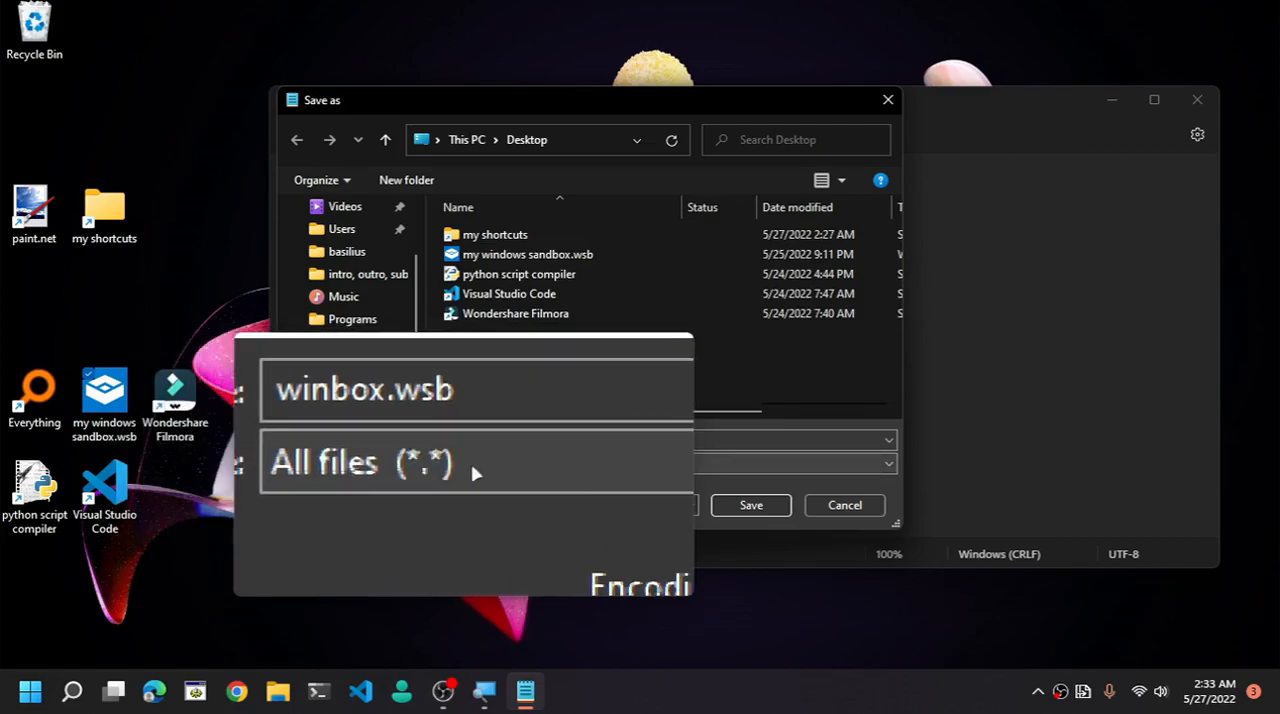
left_click(751, 505)
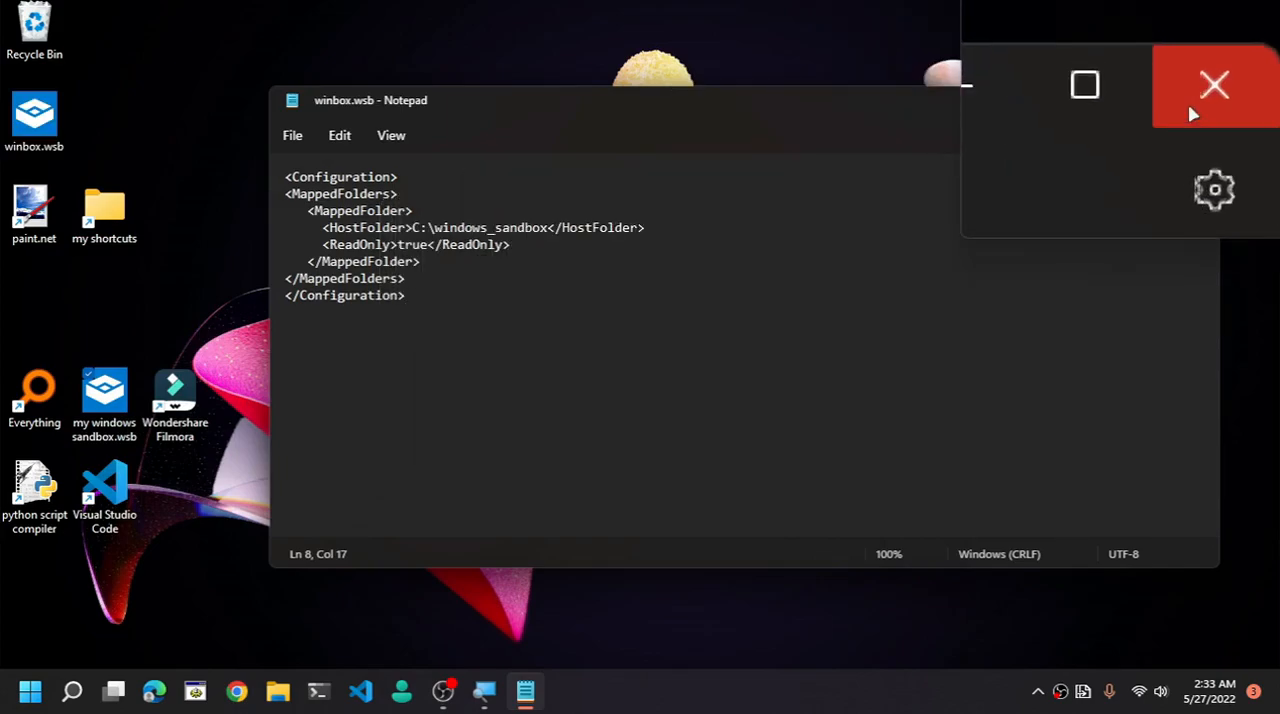
- Close the winbox.wsb document and launch my windows sandbox.wsb from the desktop
left_click(1214, 85)
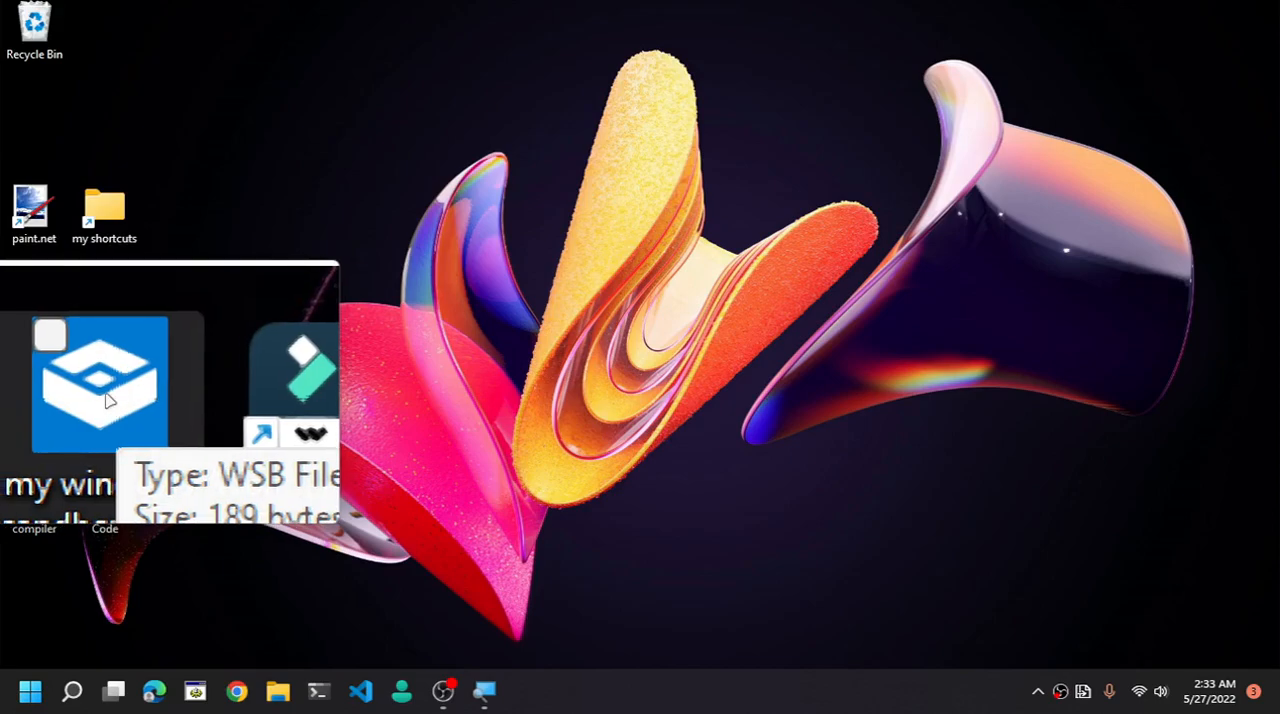
left_click(100, 380)
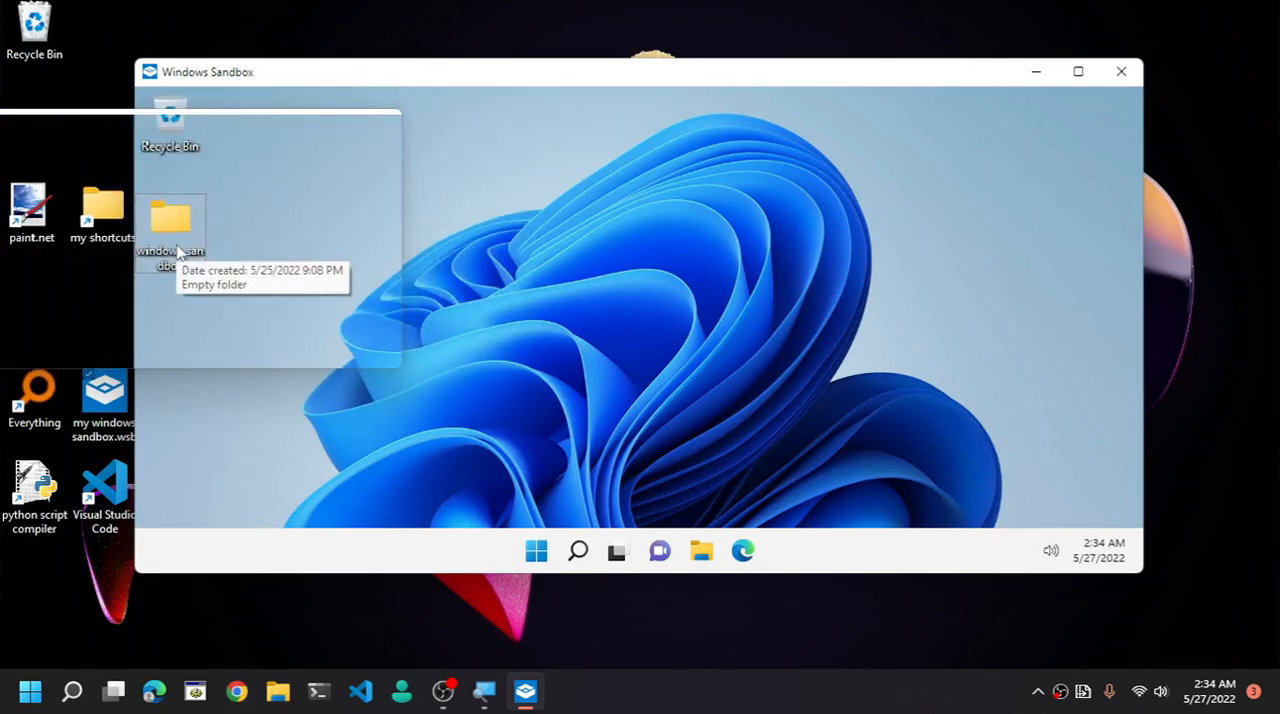
- Check the empty windows_sandbox folder, then shut down the sandbox via Power and confirm discarding it
double_click(170, 220)
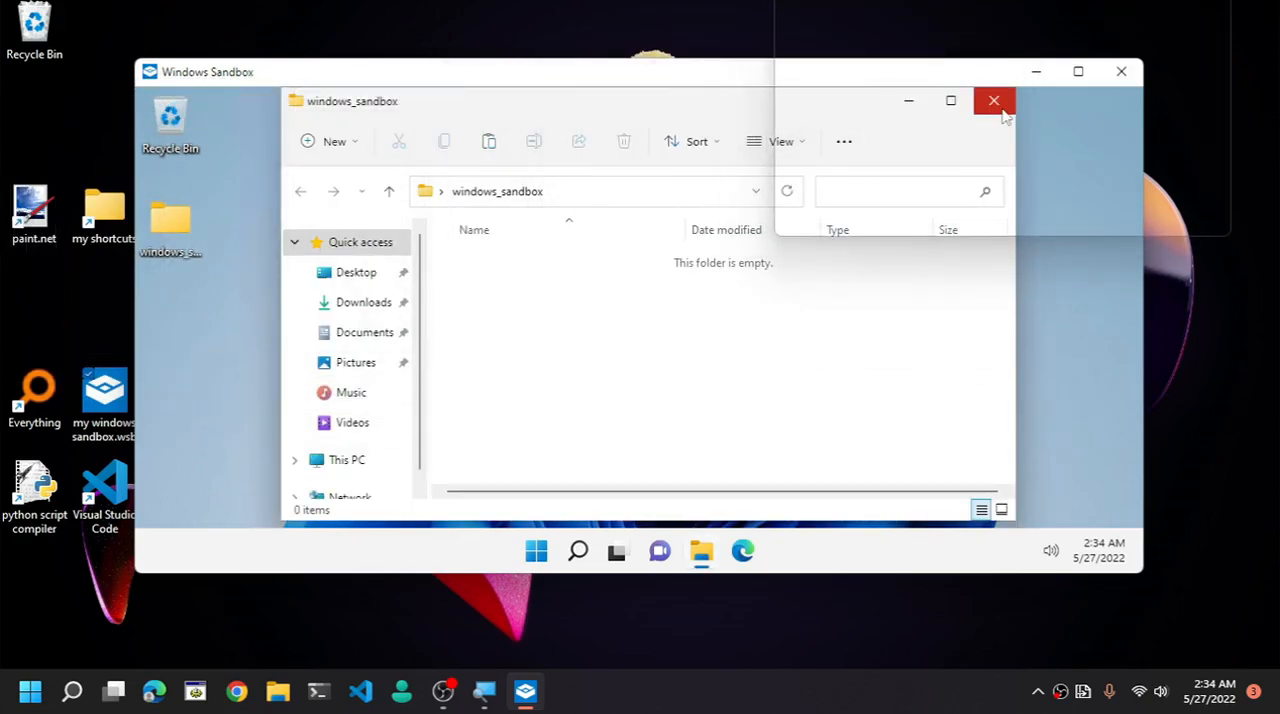
left_click(536, 551)
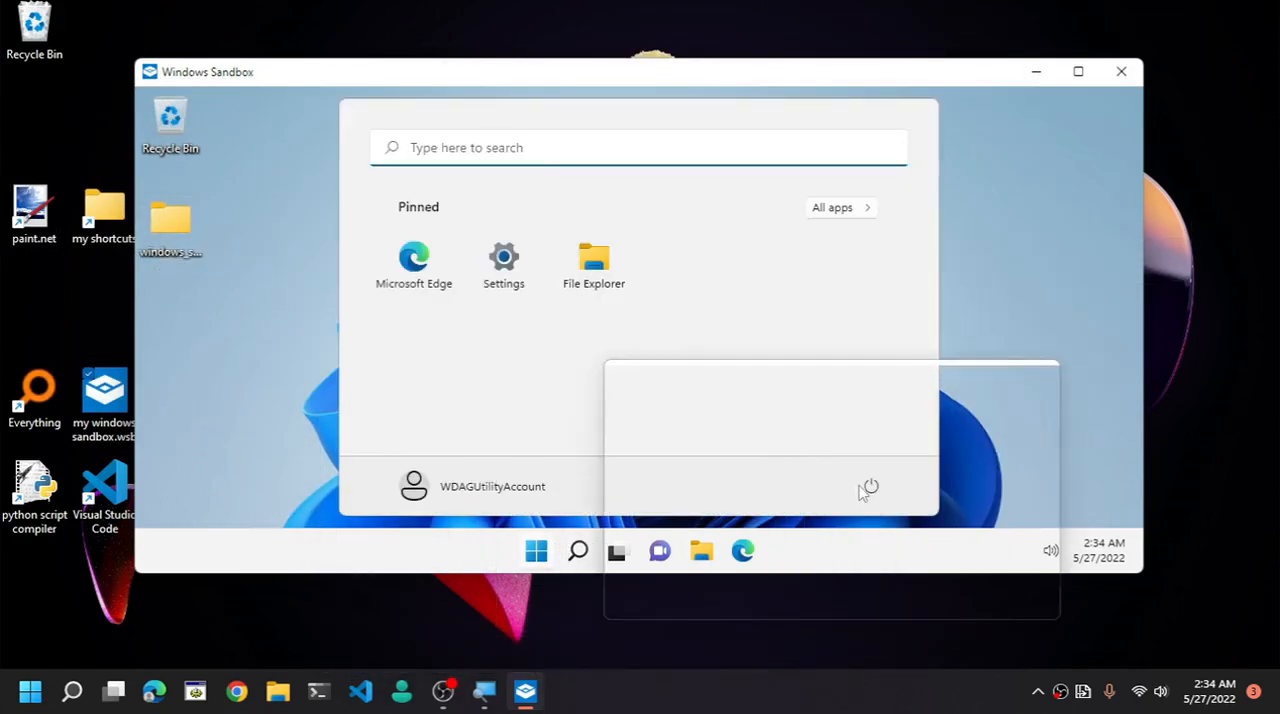
left_click(871, 486)
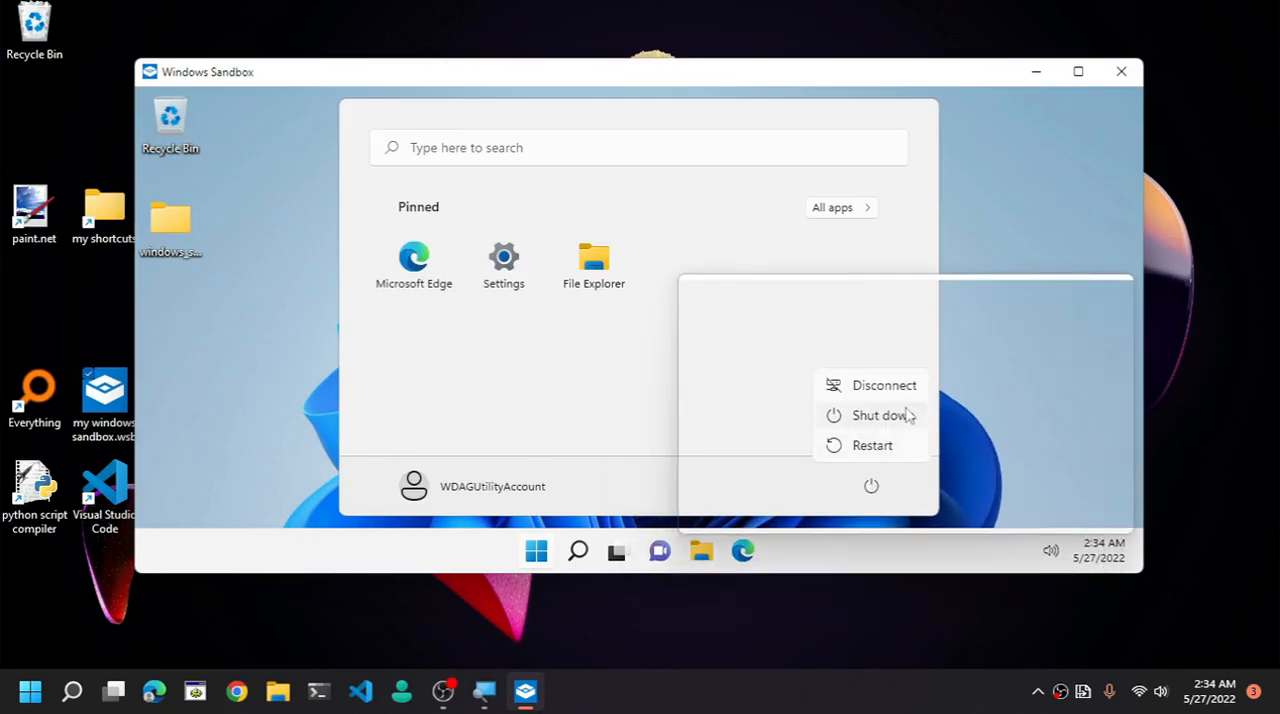
left_click(876, 415)
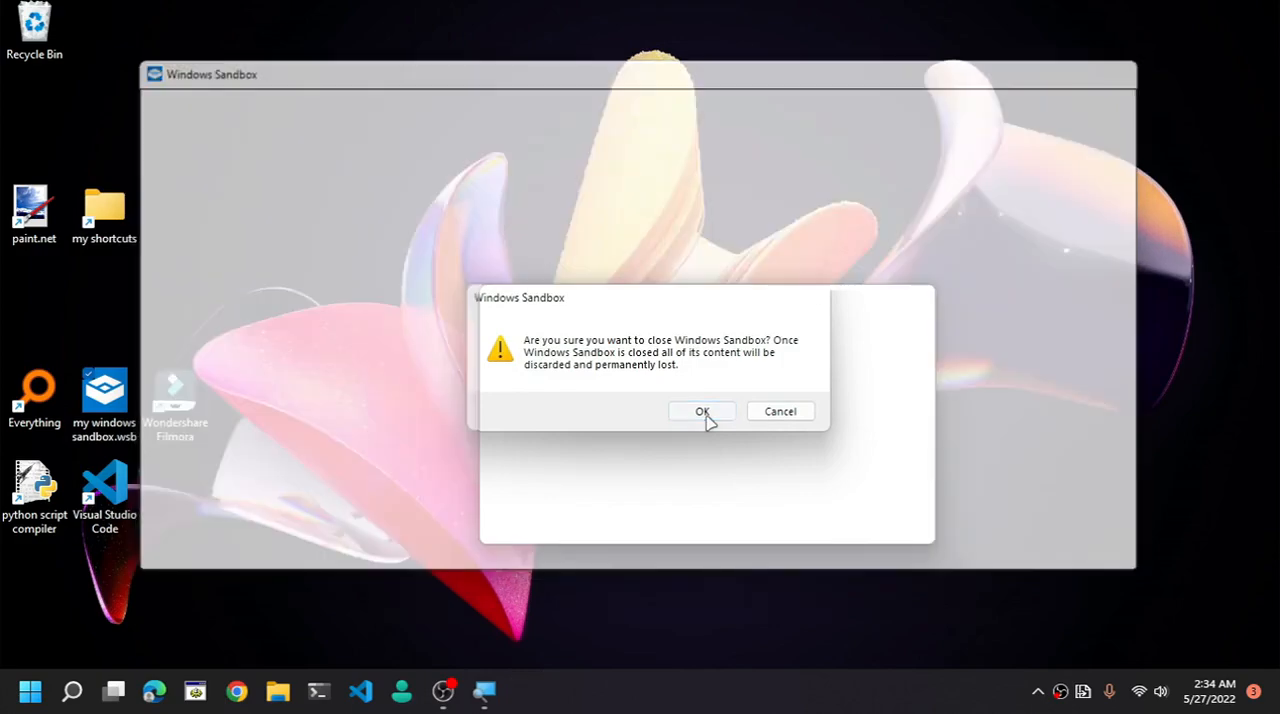
left_click(703, 411)
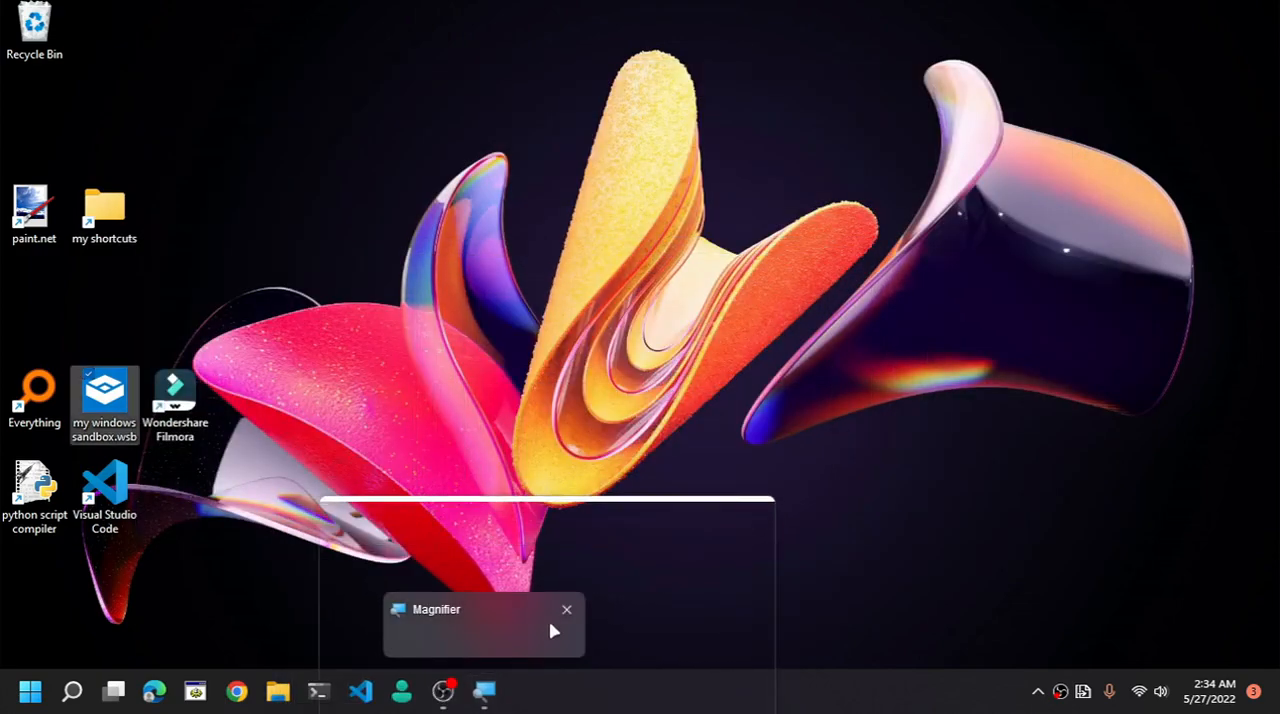
left_click(567, 609)
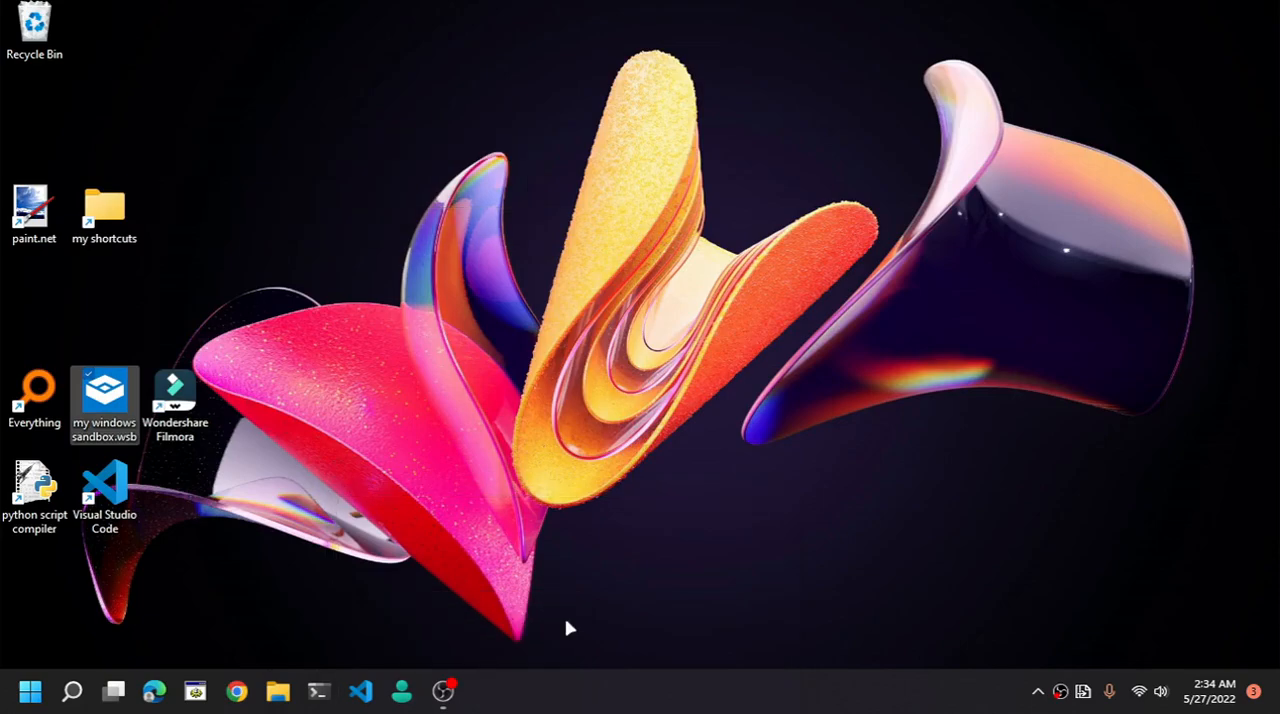